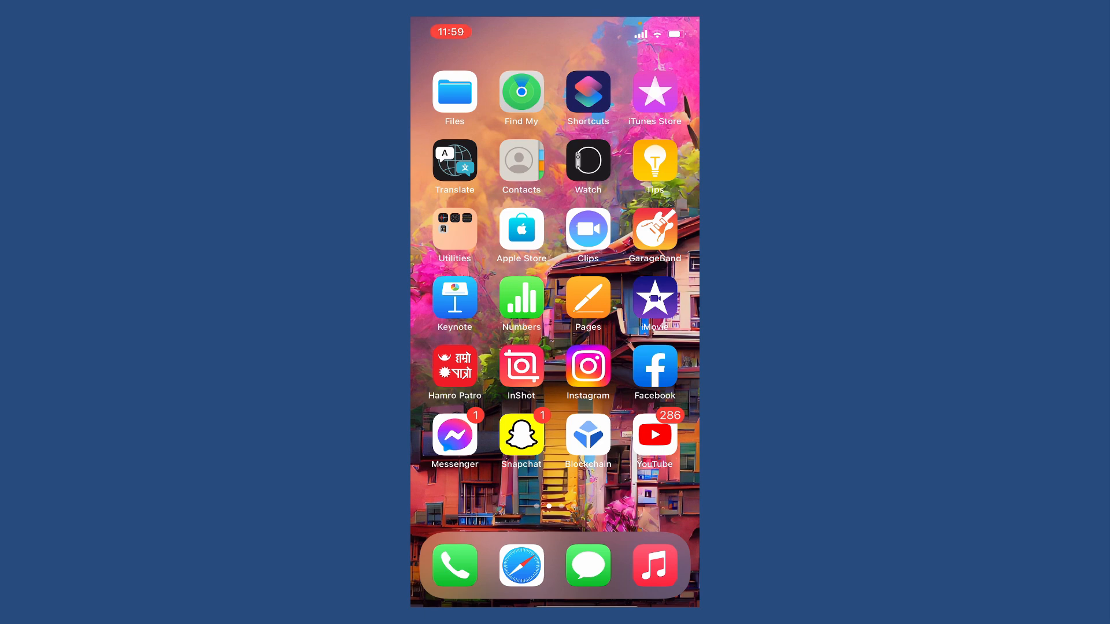
# Swipe through the home screen pages to reach the one with the Amazon app
pyautogui.hscroll(-3)
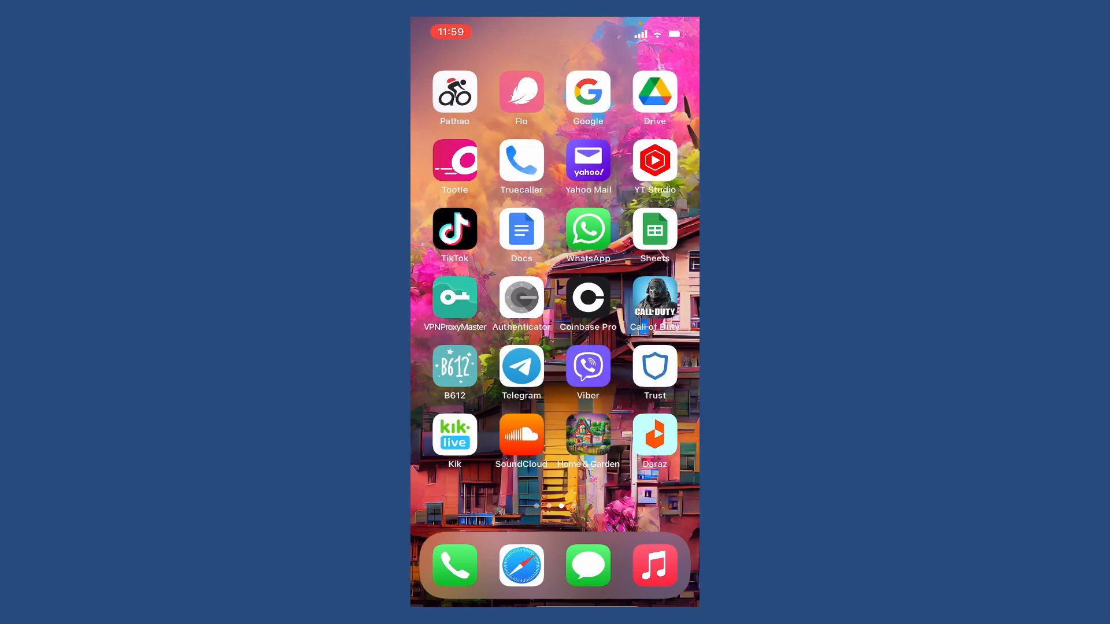
pyautogui.hscroll(-3)
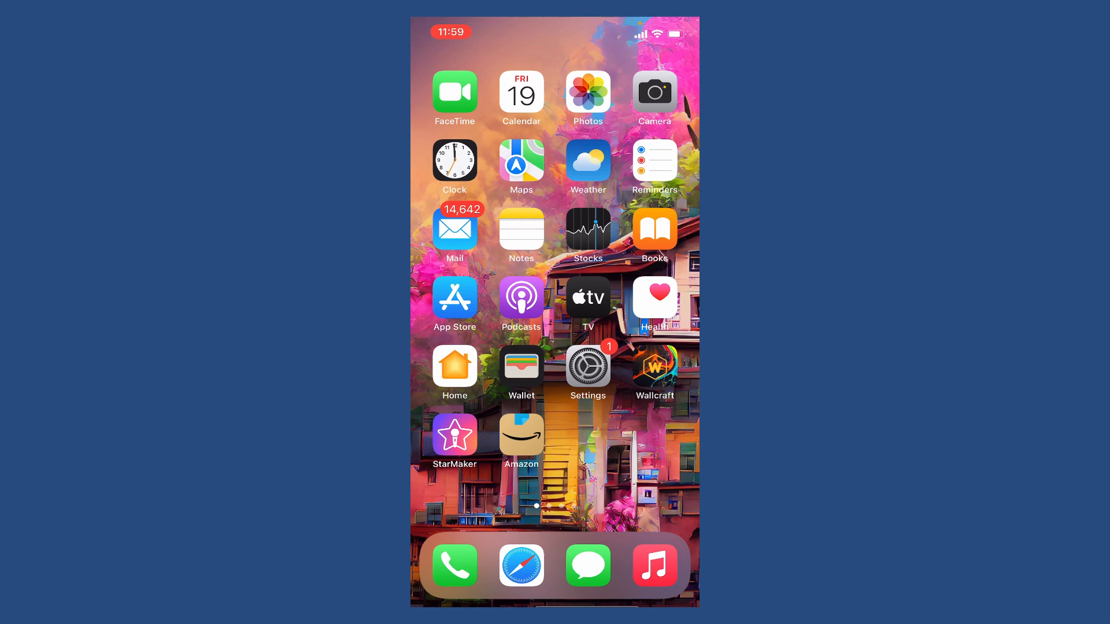
# Launch the Amazon app and go to the Account page from the menu
pyautogui.click(521, 433)
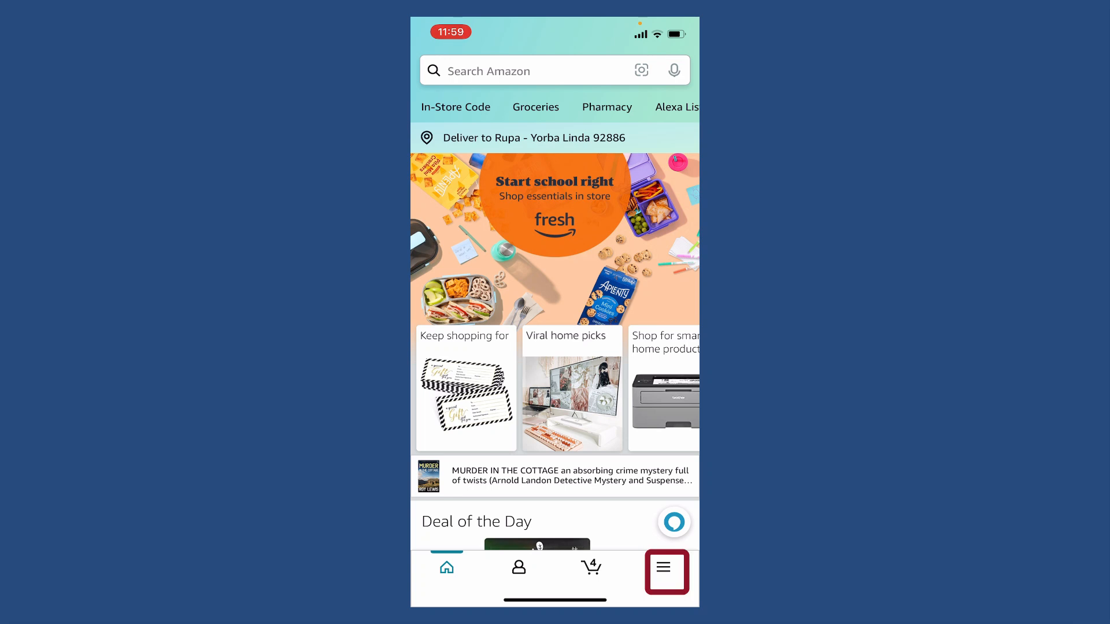
pyautogui.click(664, 566)
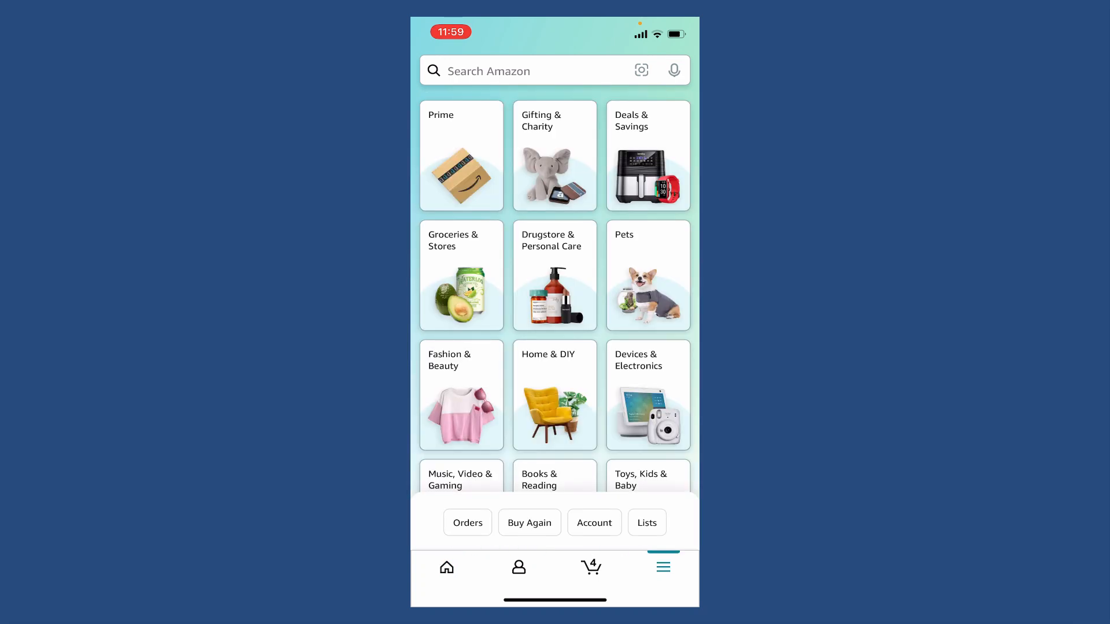
pyautogui.click(518, 566)
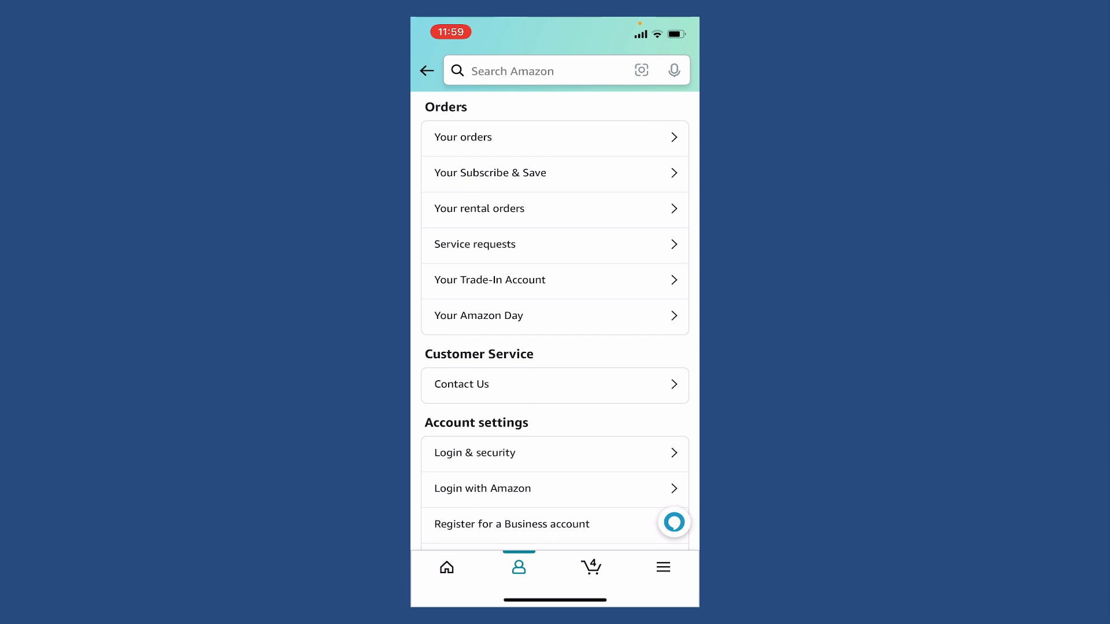
# Scroll the Account settings list to where Manage Prime Membership is shown
pyautogui.scroll(-3)
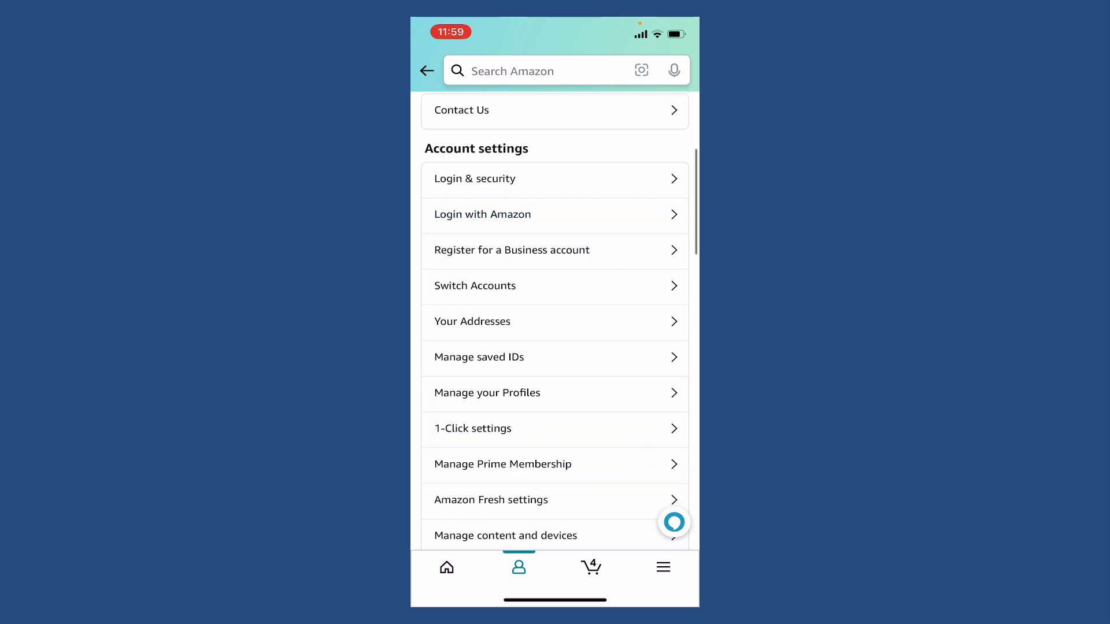
pyautogui.scroll(-3)
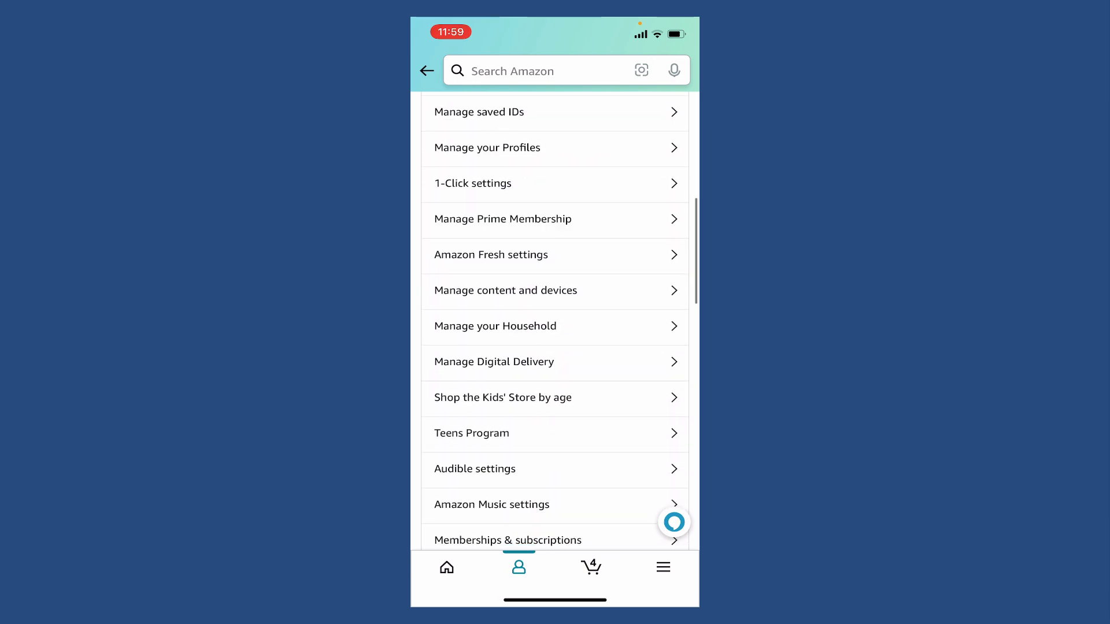
pyautogui.click(500, 325)
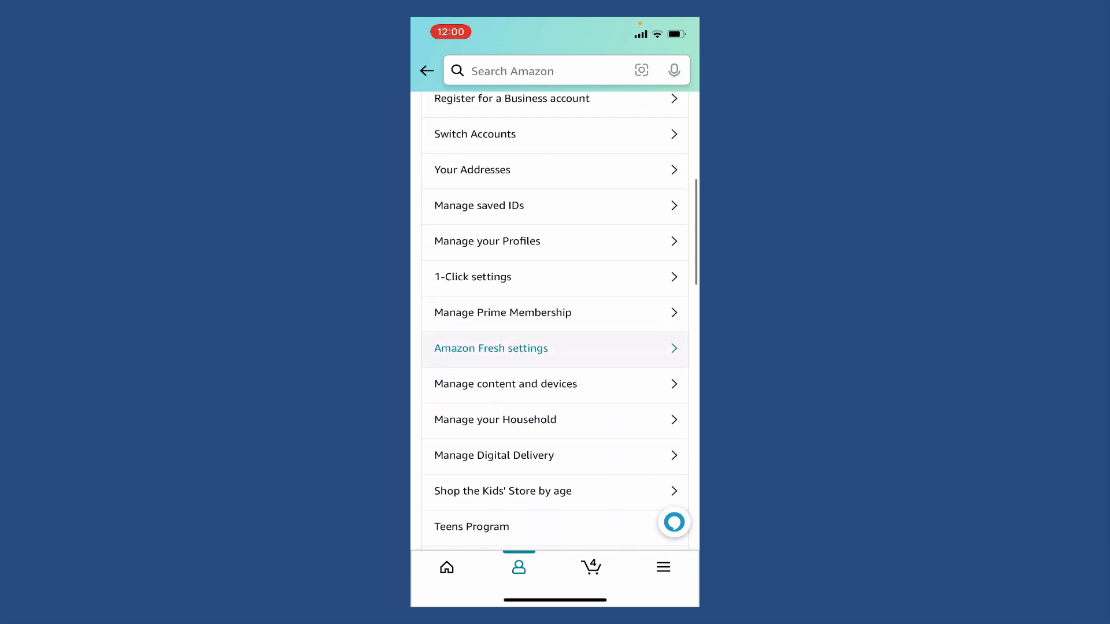
pyautogui.scroll(3)
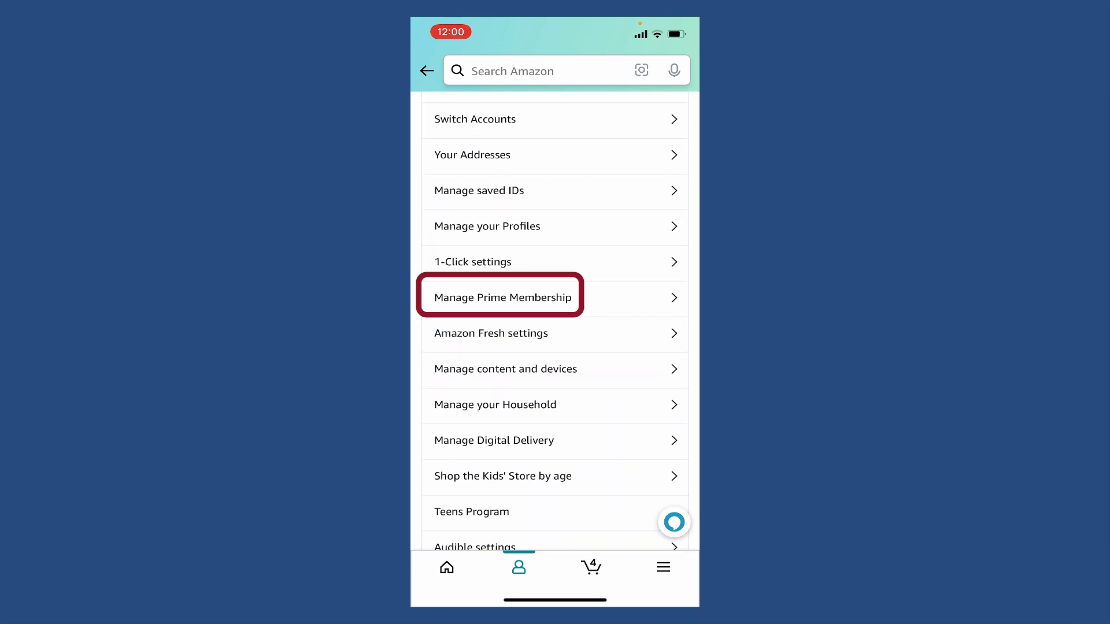
# Go into Manage Prime Membership and choose Add an adult to start sharing
pyautogui.click(500, 296)
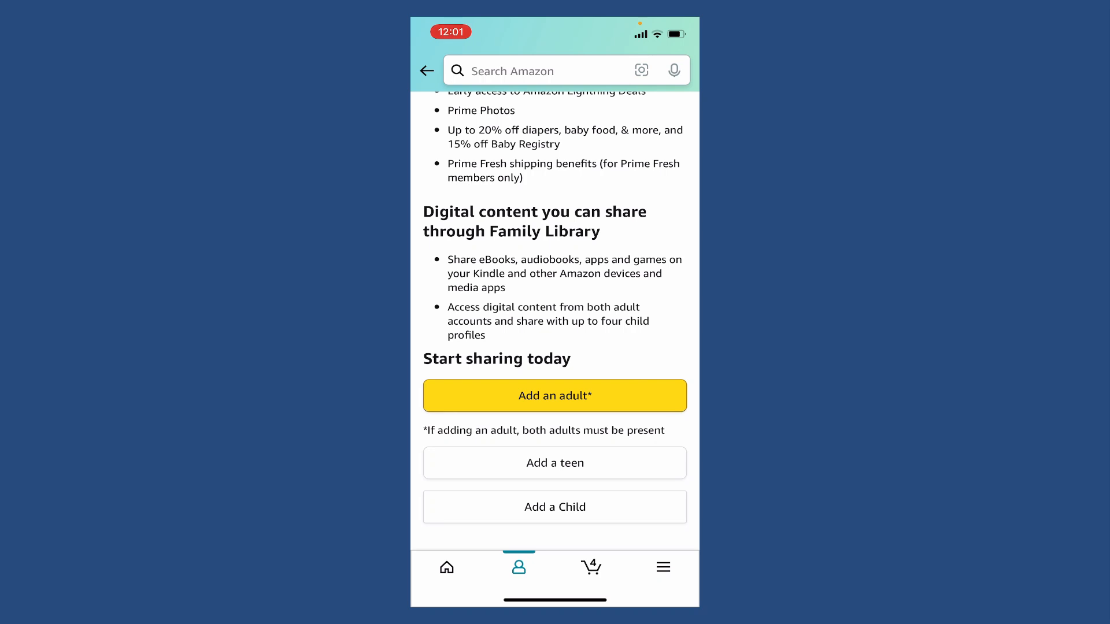
pyautogui.click(555, 396)
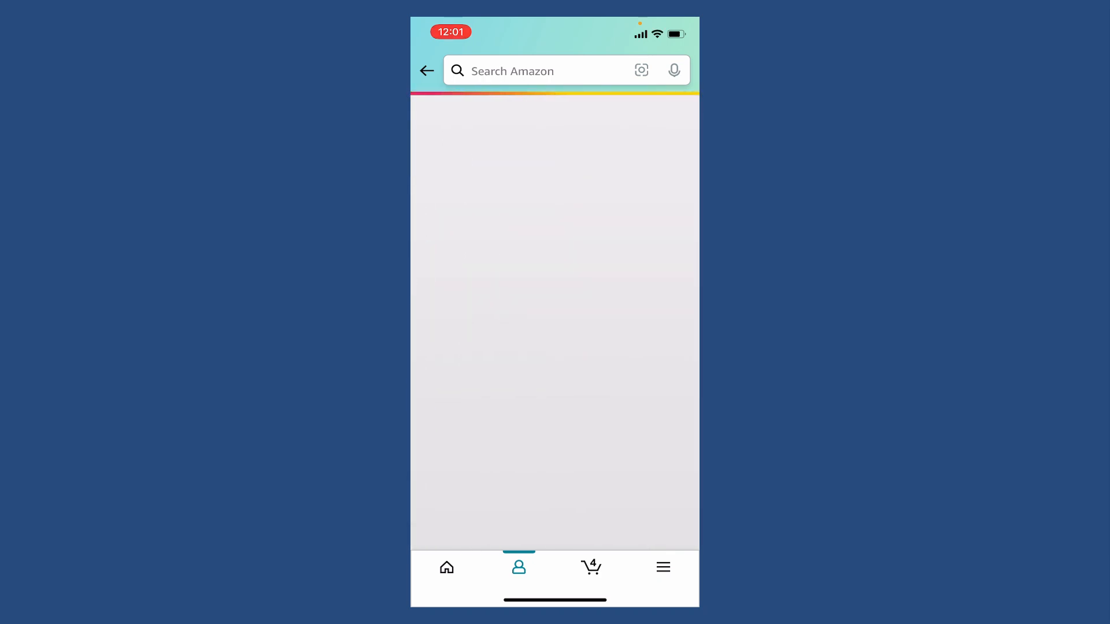
# Fill in the other adult's name and email and continue to Family Library
pyautogui.click(553, 225)
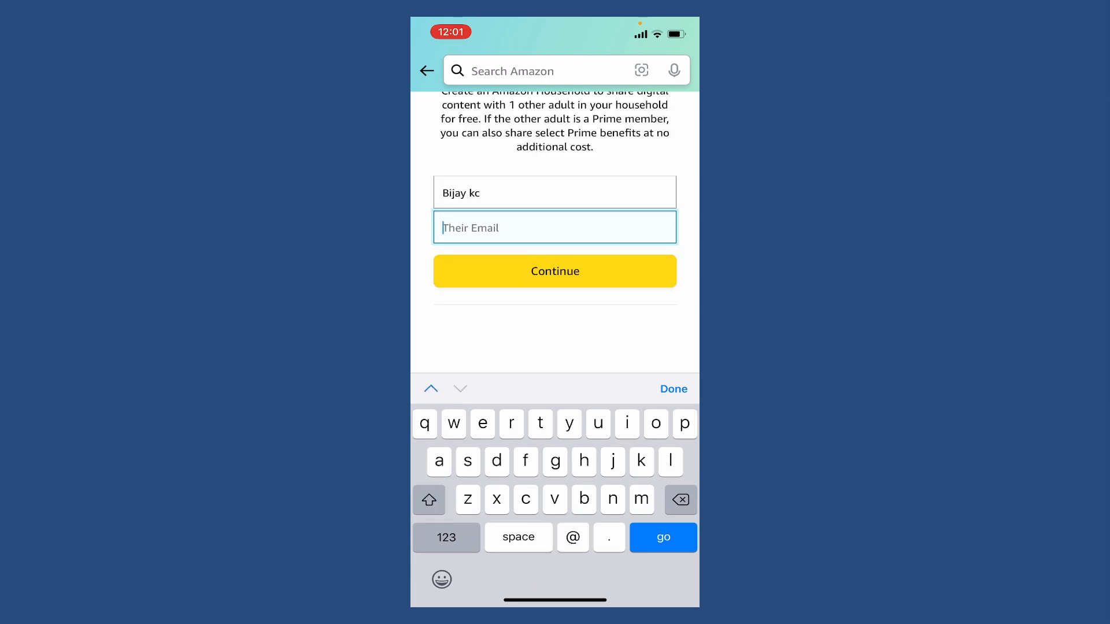
pyautogui.click(555, 270)
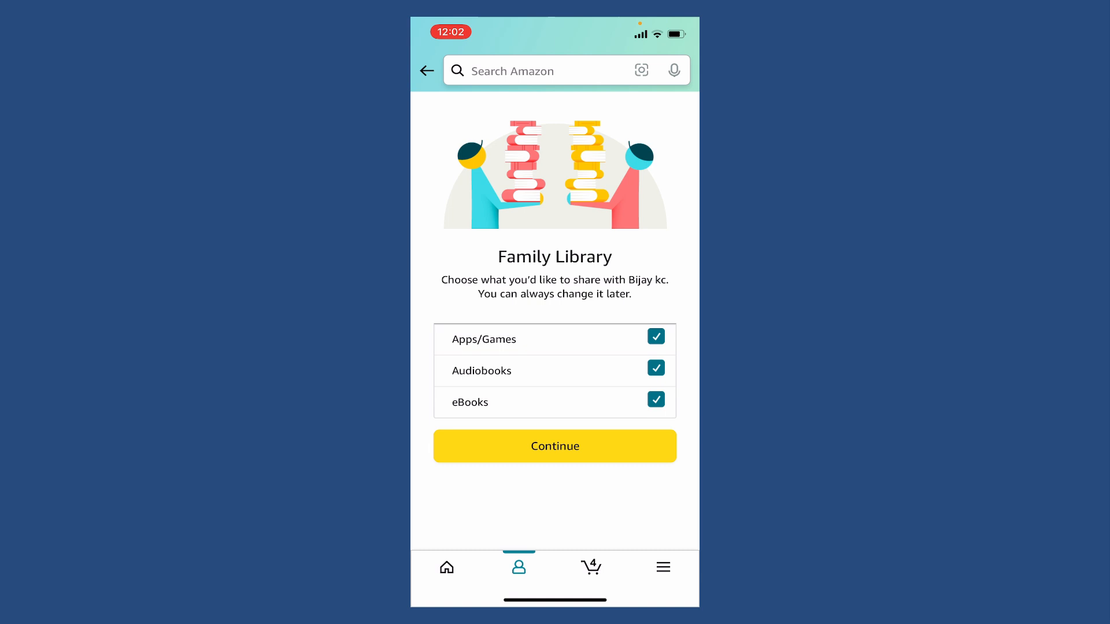
# Keep apps/games, audiobooks and eBooks all shared and send the household invite
pyautogui.click(654, 336)
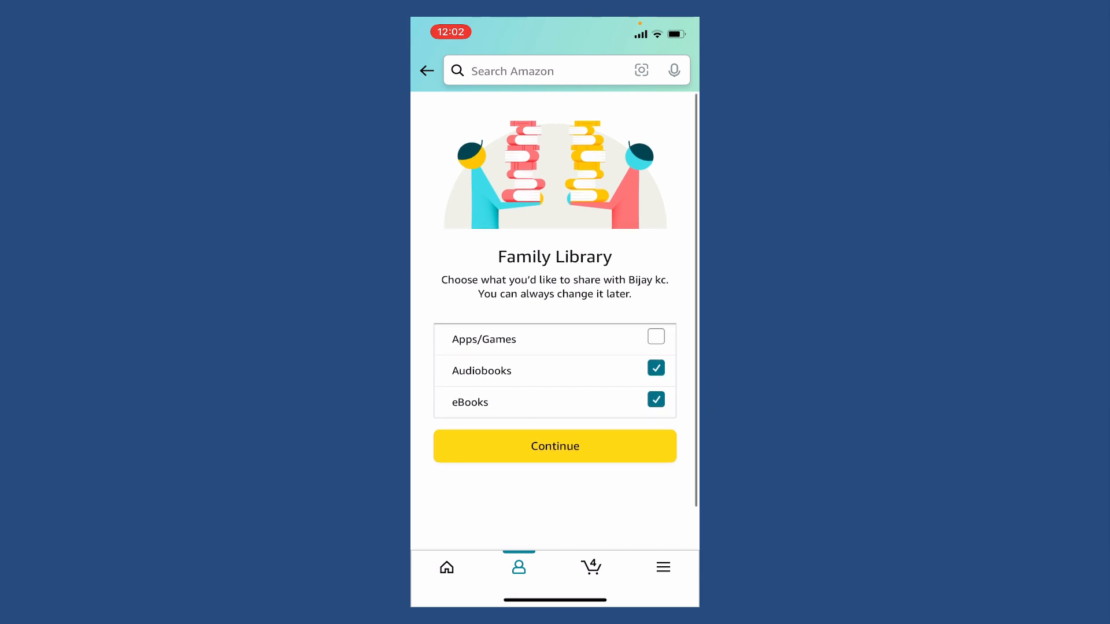
pyautogui.click(655, 335)
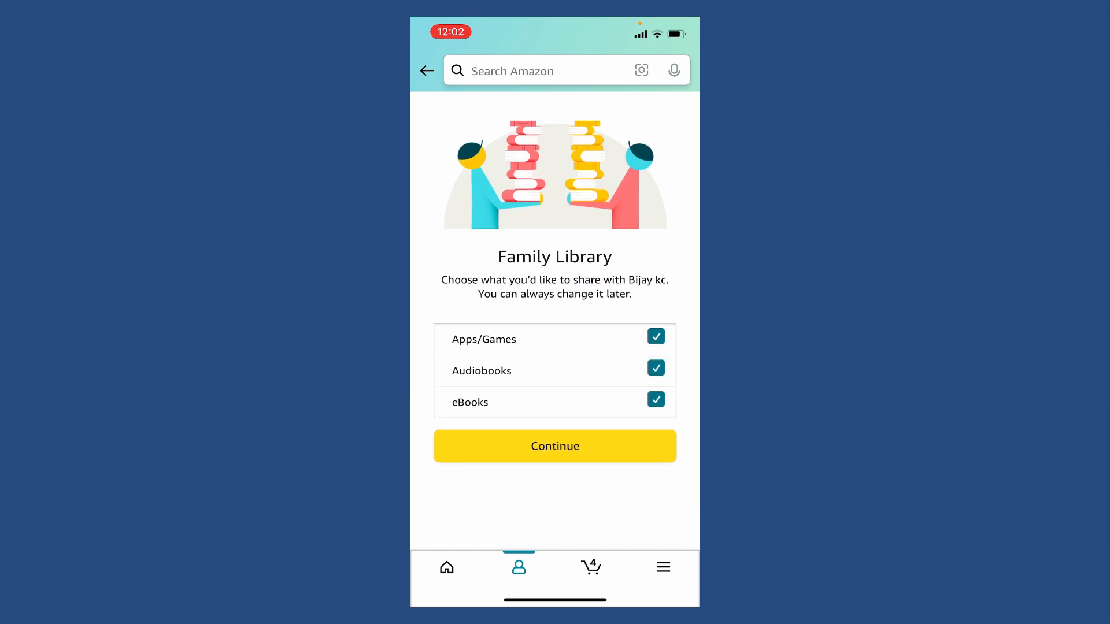
pyautogui.click(554, 447)
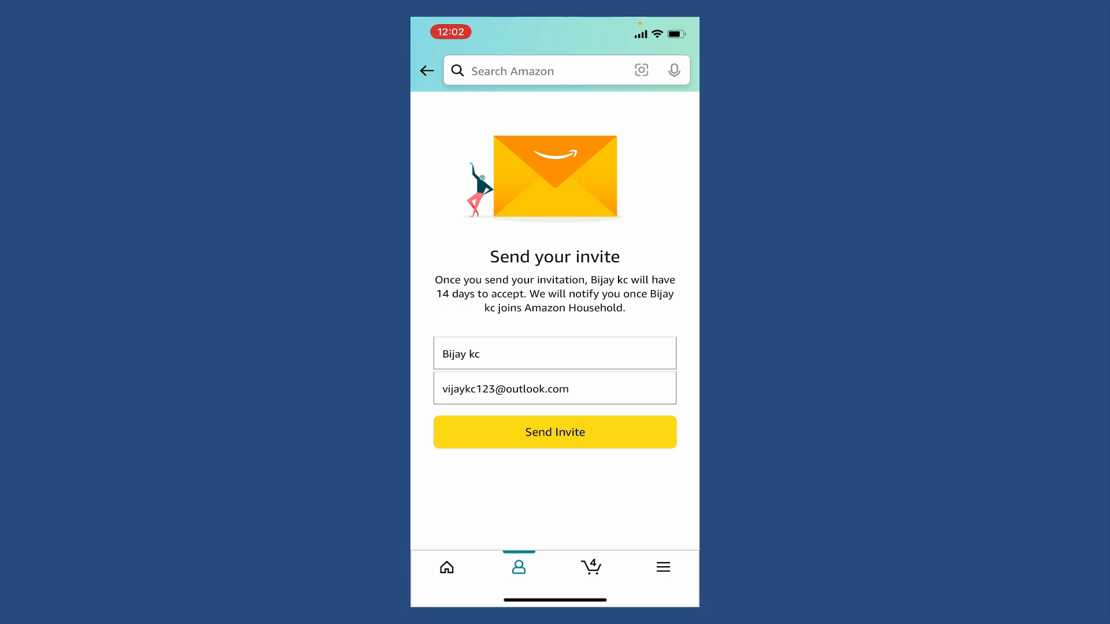
pyautogui.click(554, 431)
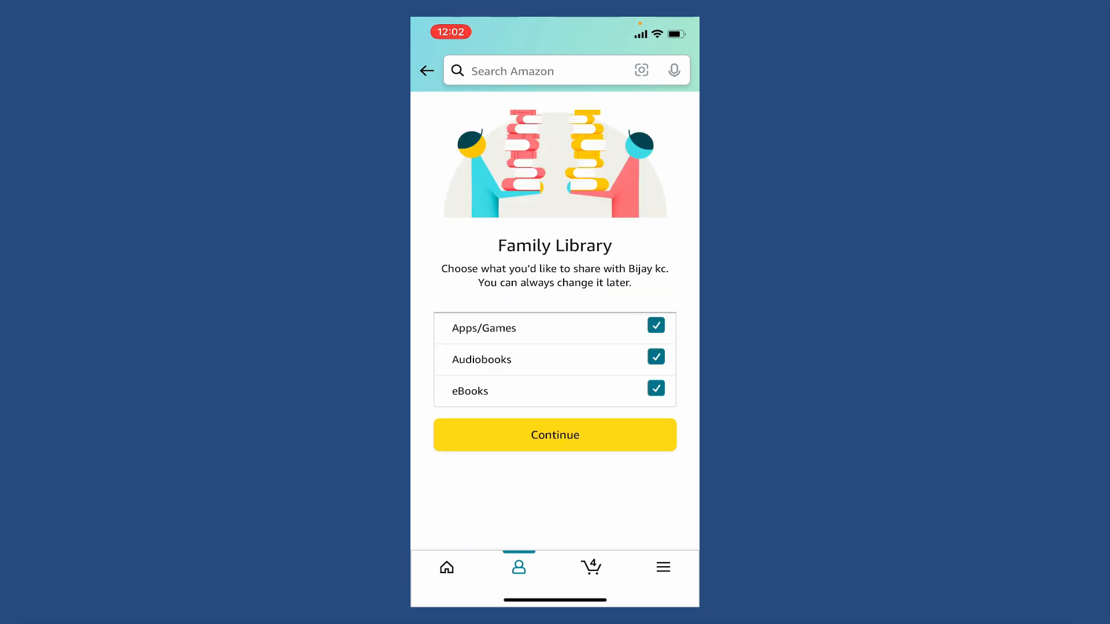
pyautogui.click(555, 435)
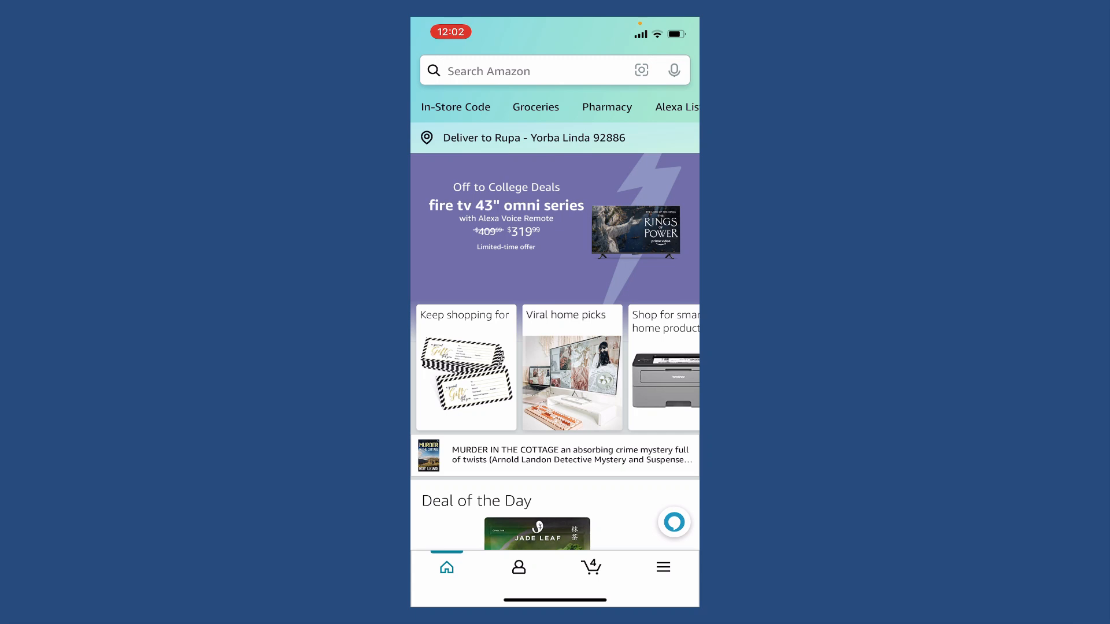
# Leave the Amazon app for the iOS Home Screen
pyautogui.press('home')
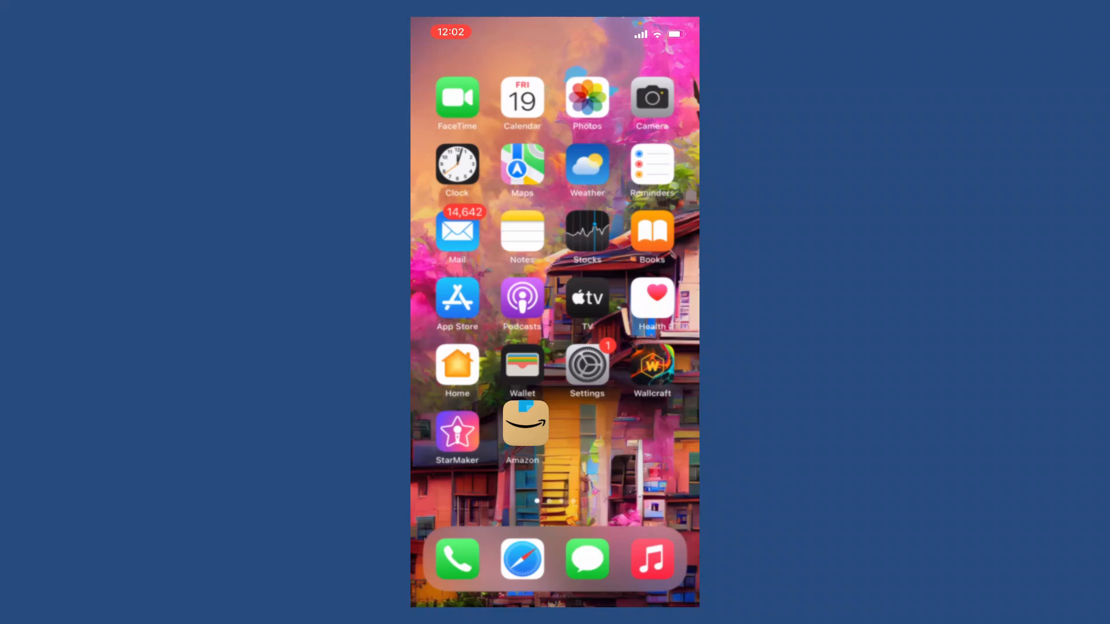